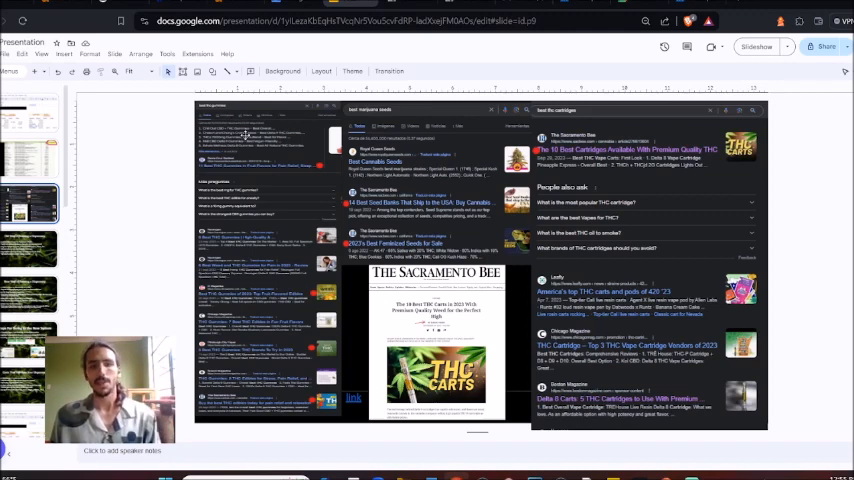
mouse_move(316, 250)
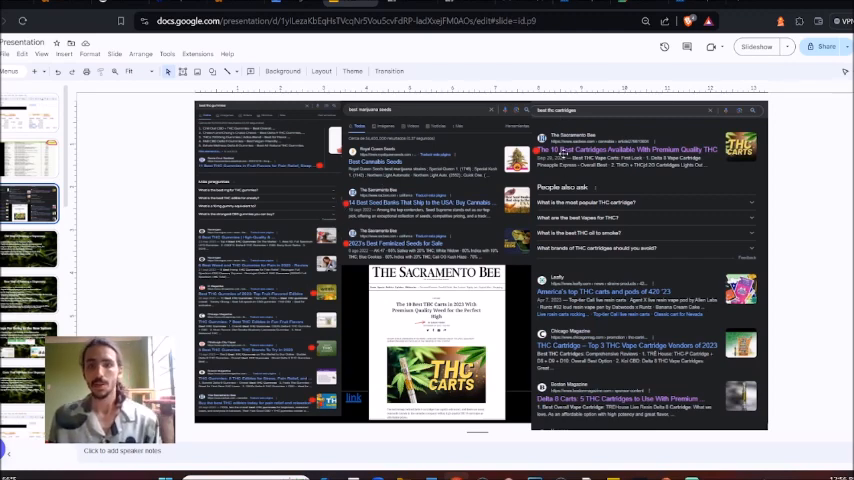
Return to the Old Way slide showing its three points and sub-points
left_click(30, 248)
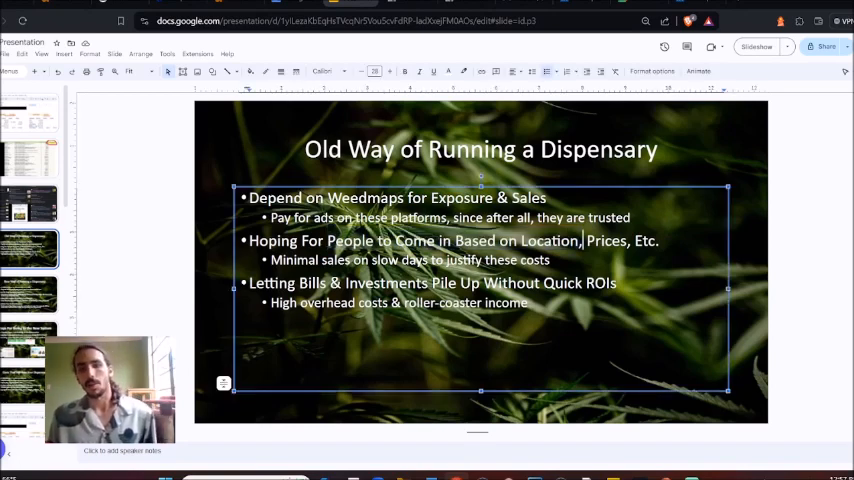
double_click(606, 240)
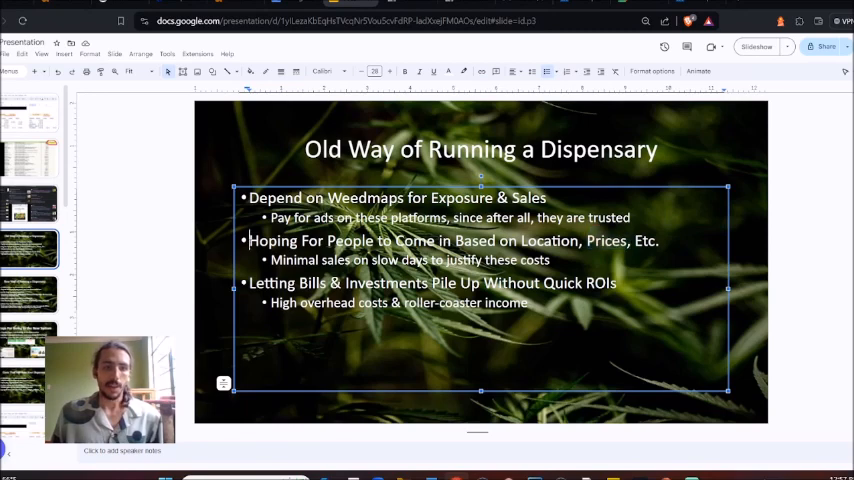
triple_click(454, 240)
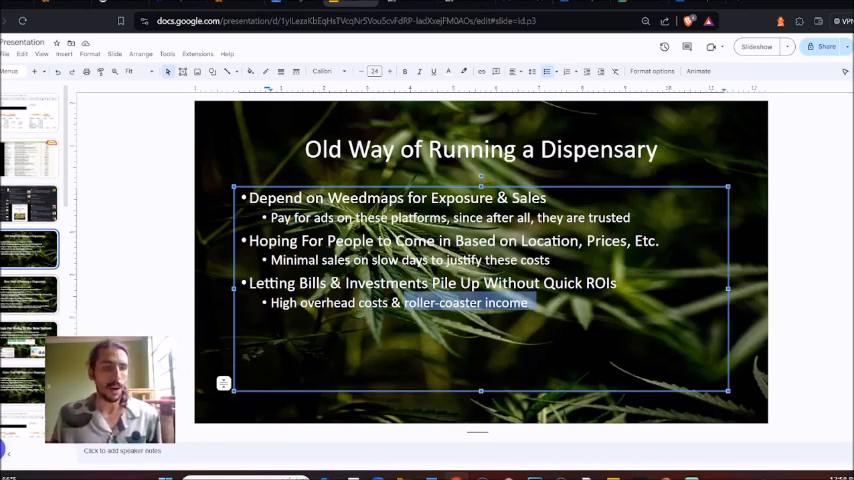
Advance to the New Way slide with its four points and sub-points
left_click(30, 292)
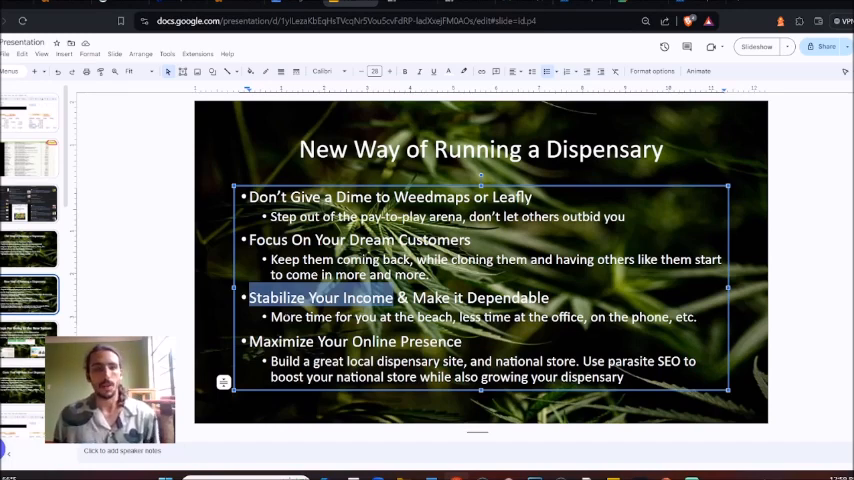
Select text in the New Way slide's text box before moving to the THC gummies article
left_click(30, 112)
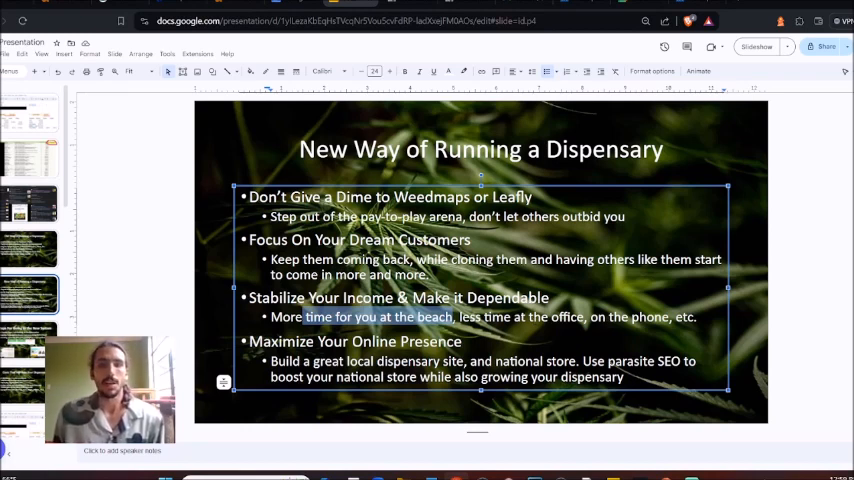
left_click_drag(300, 316, 588, 316)
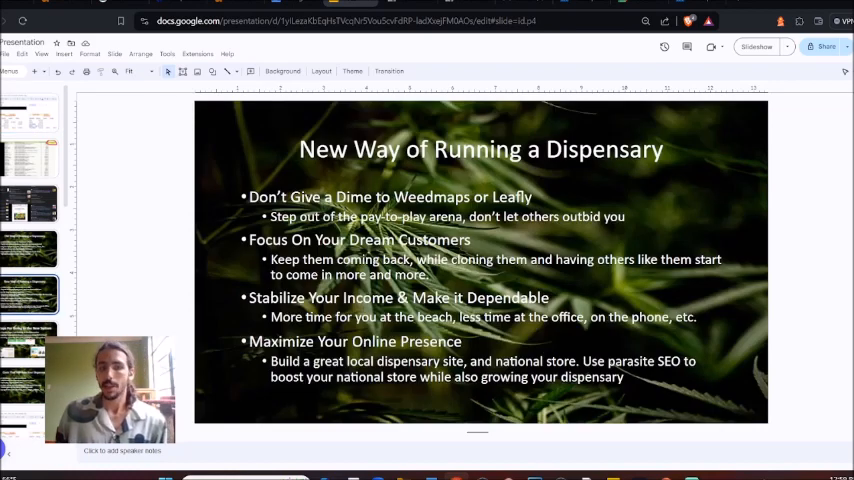
double_click(388, 340)
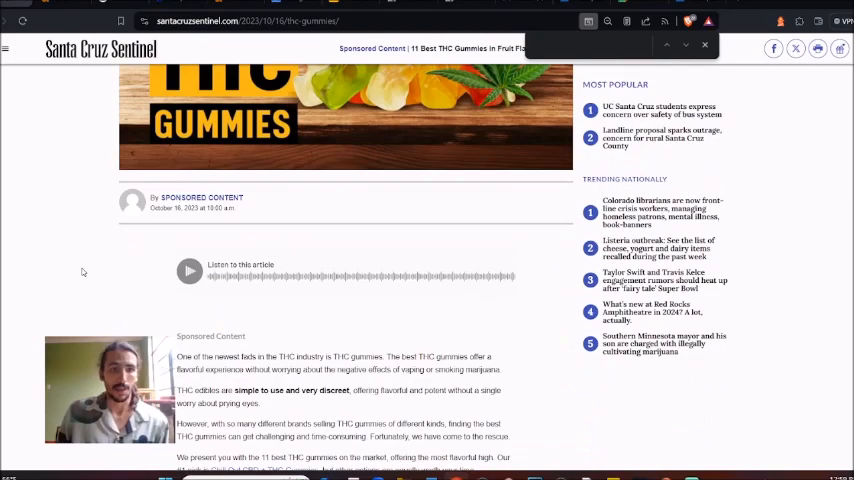
Review the Best THC Gummies – First Look product list in the Santa Cruz Sentinel article
scroll("down", 3)
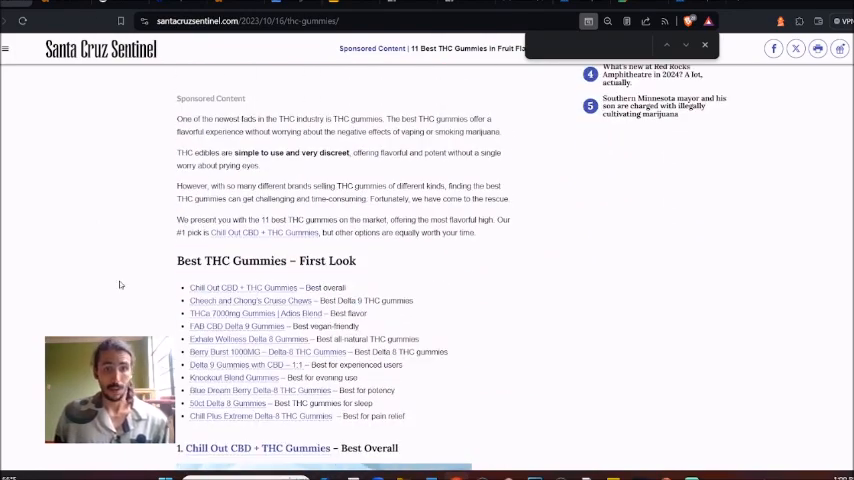
scroll("up", 3)
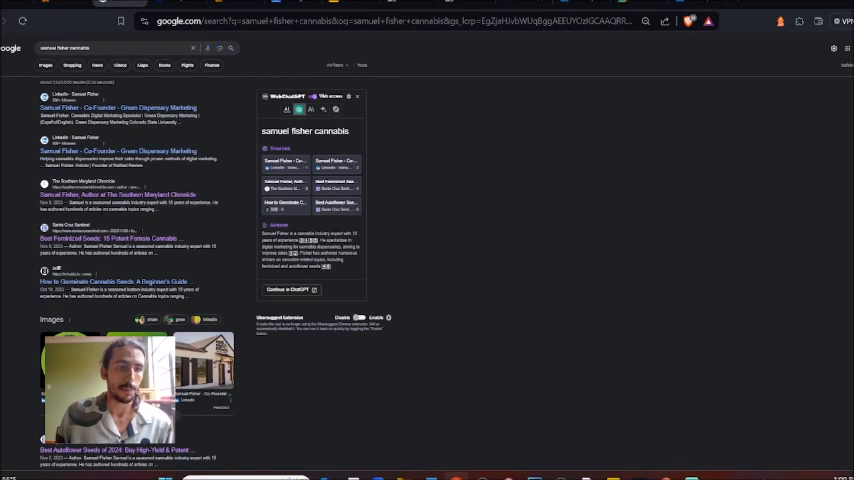
View the News results for the cannabis marketer's name search
left_click(62, 66)
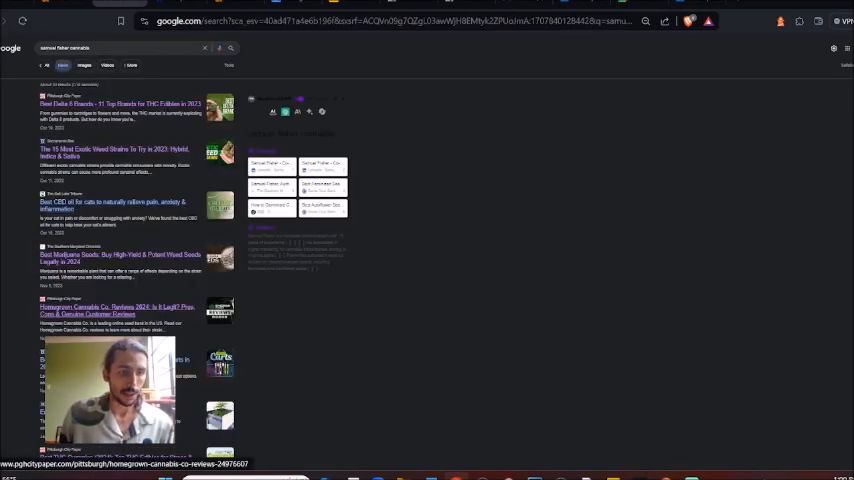
scroll("down", 3)
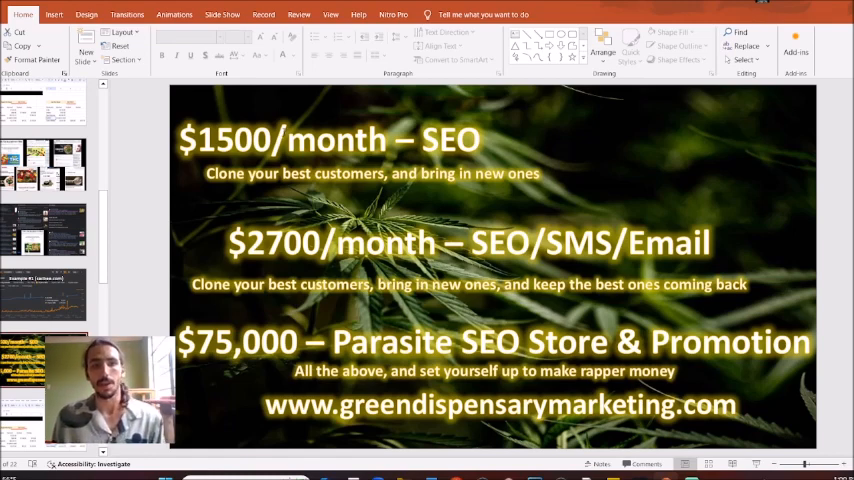
double_click(240, 140)
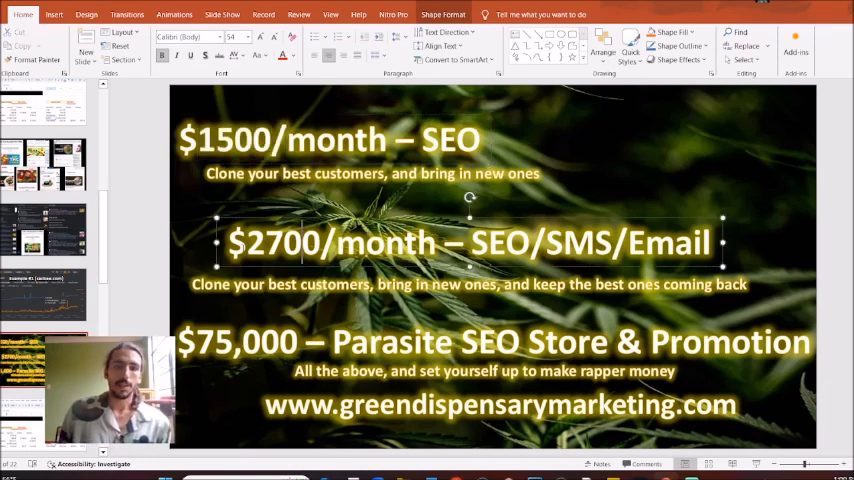
double_click(578, 244)
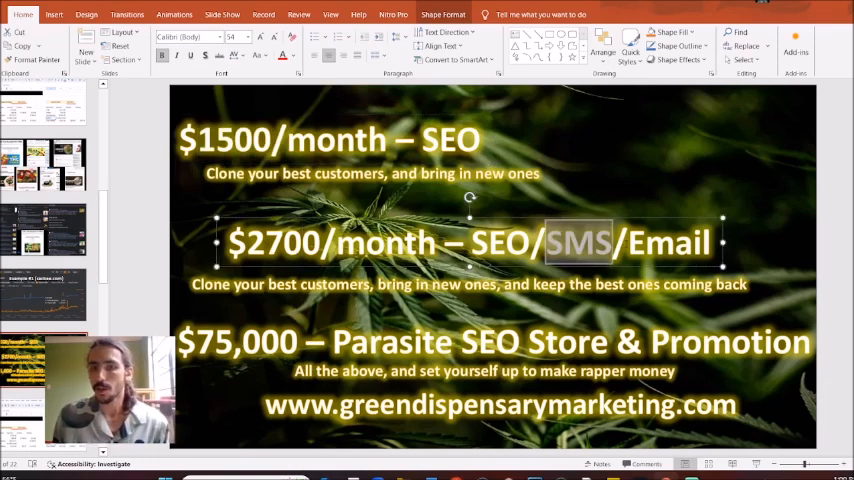